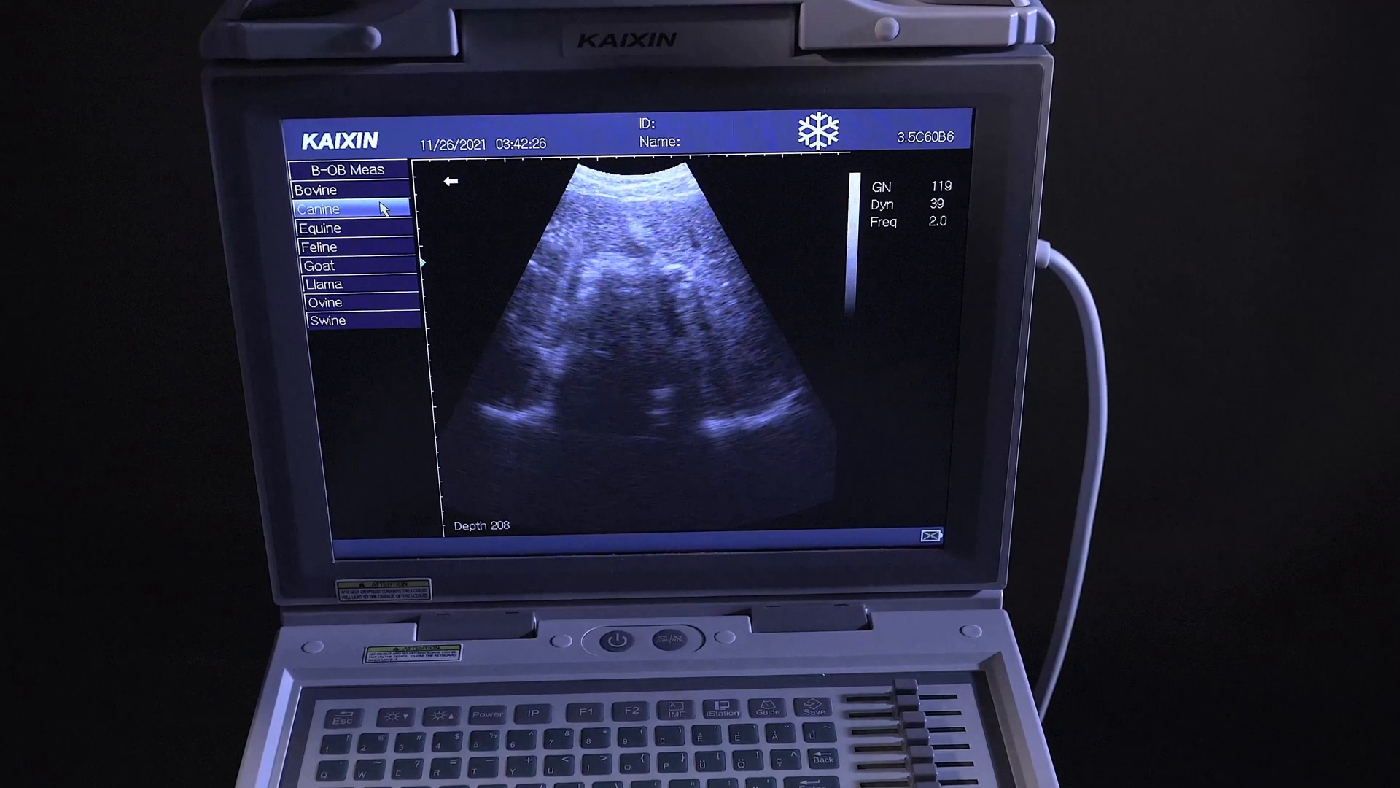
# Step: Select Canine in the B-OB Meas menu to load the canine obstetric measurements
pyautogui.click(319, 207)
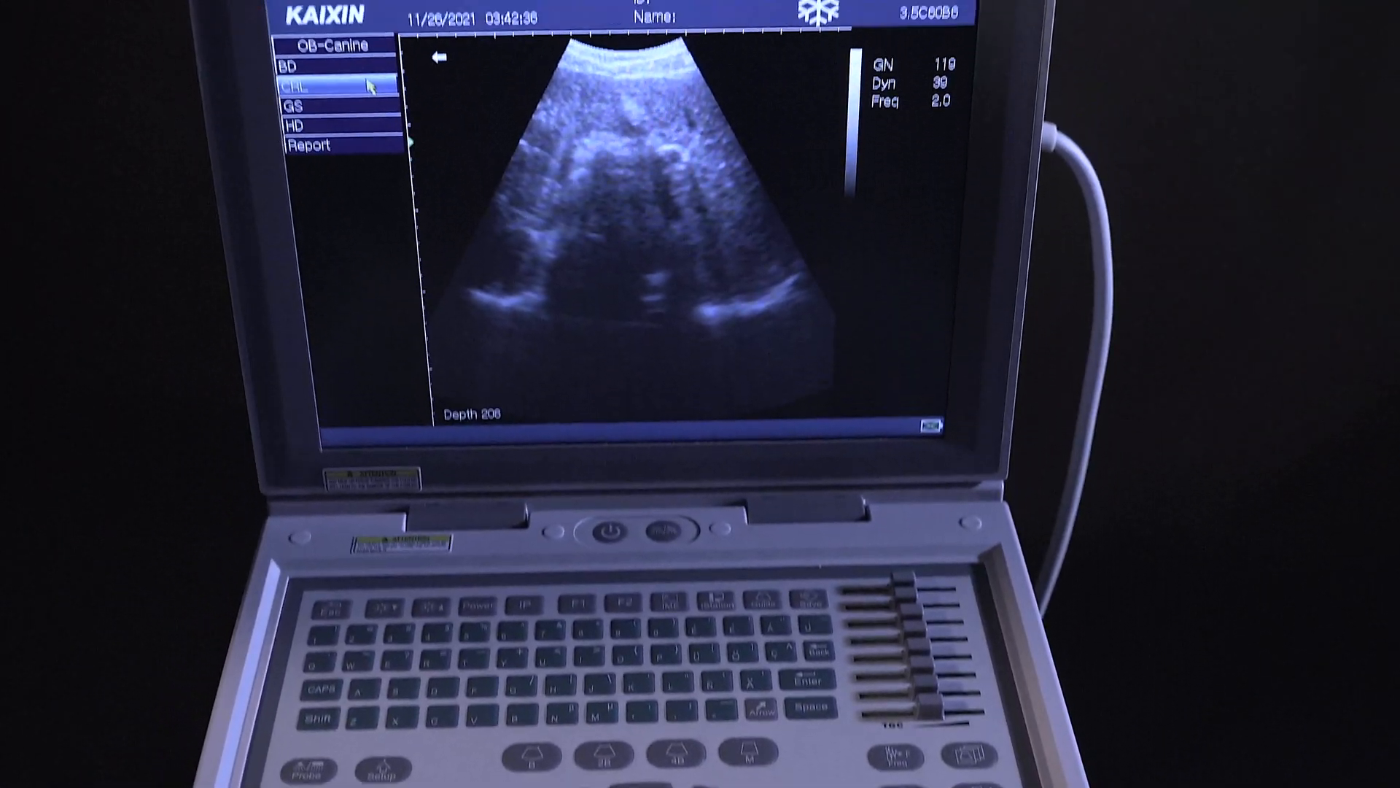